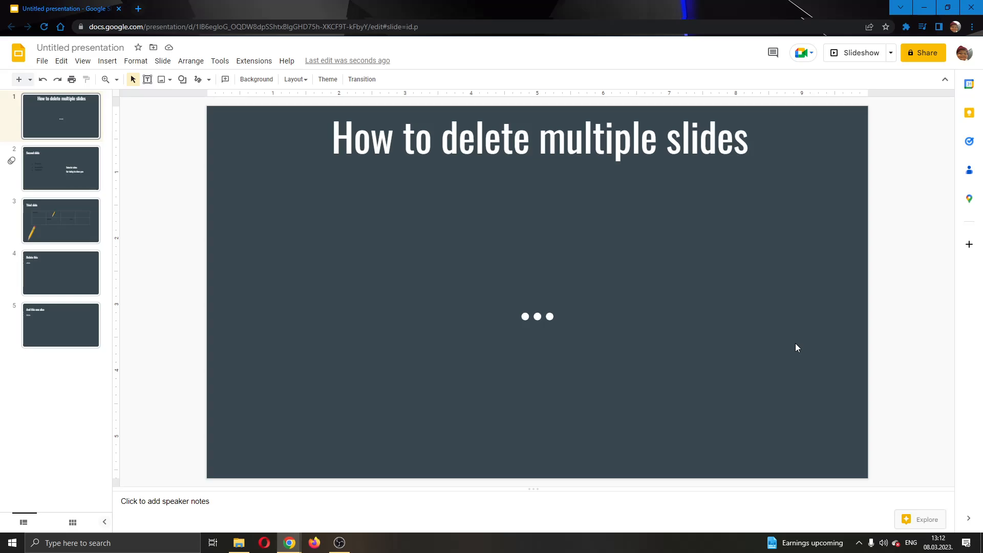
mouse_move(703, 143)
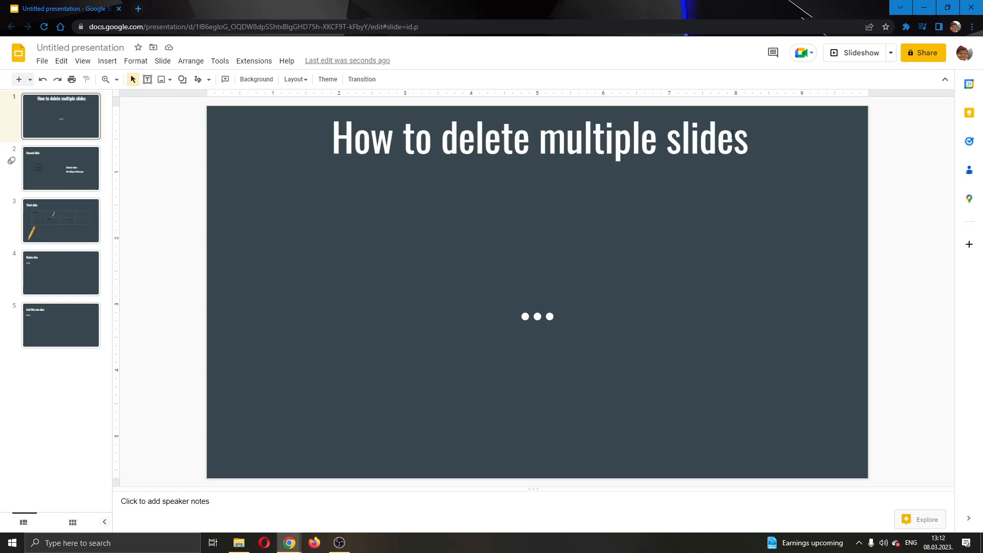
mouse_move(626, 113)
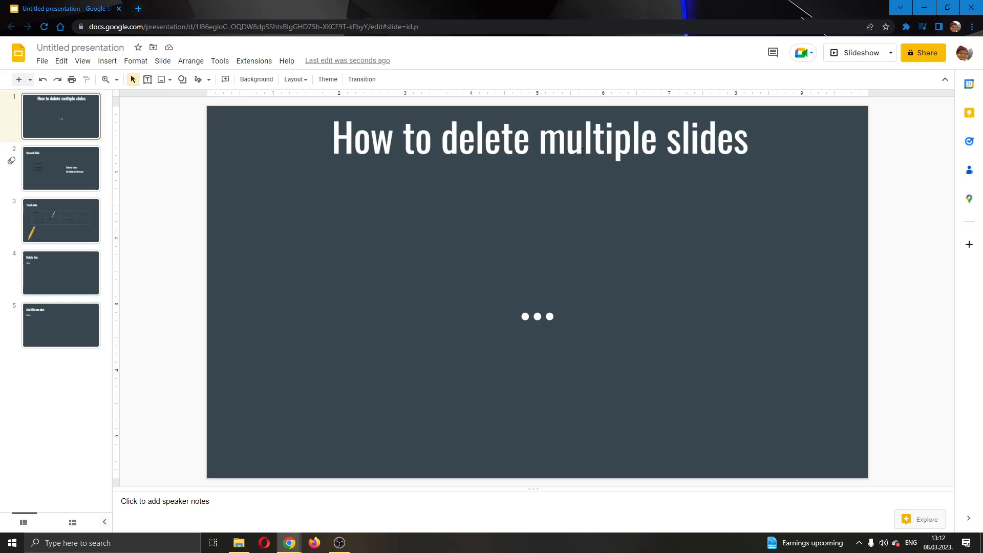
mouse_move(660, 182)
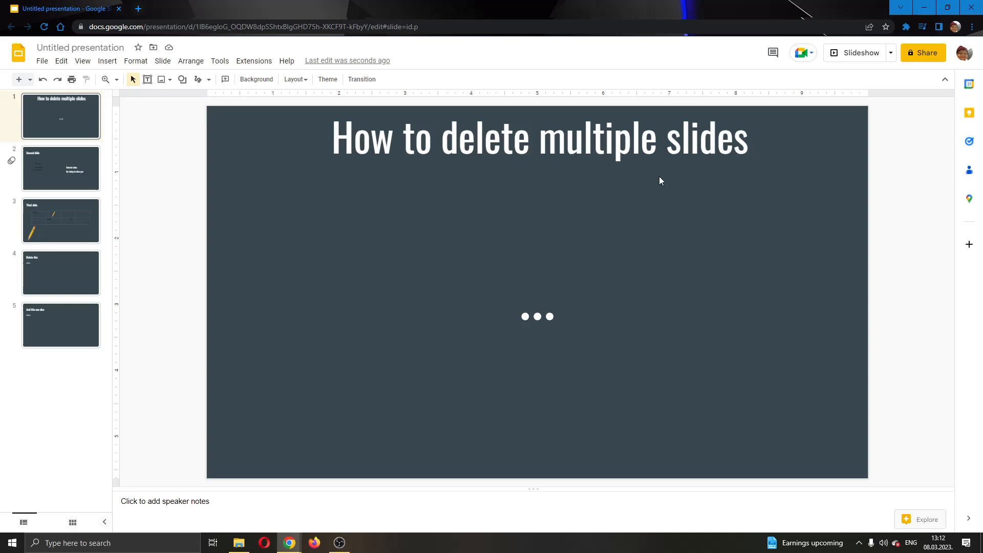
mouse_move(193, 162)
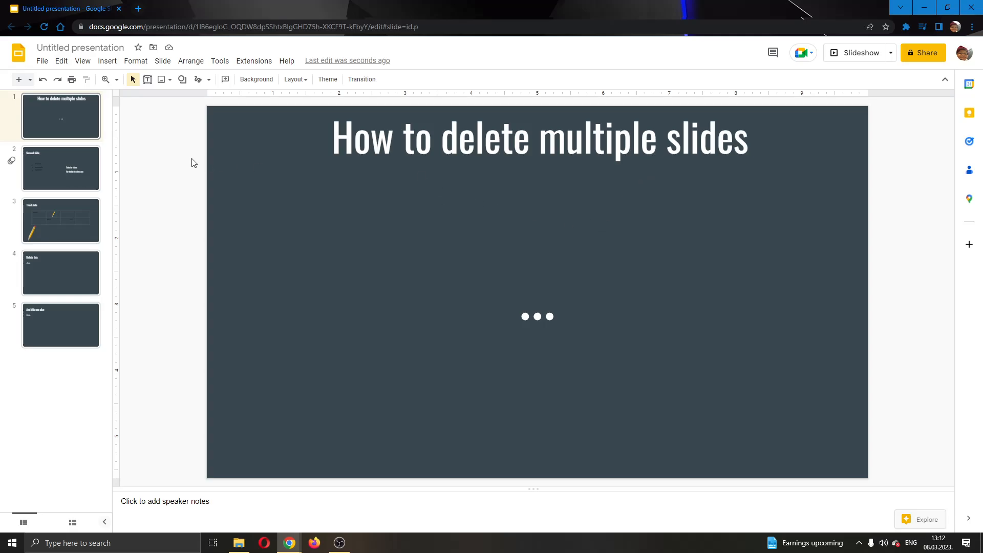
mouse_move(145, 198)
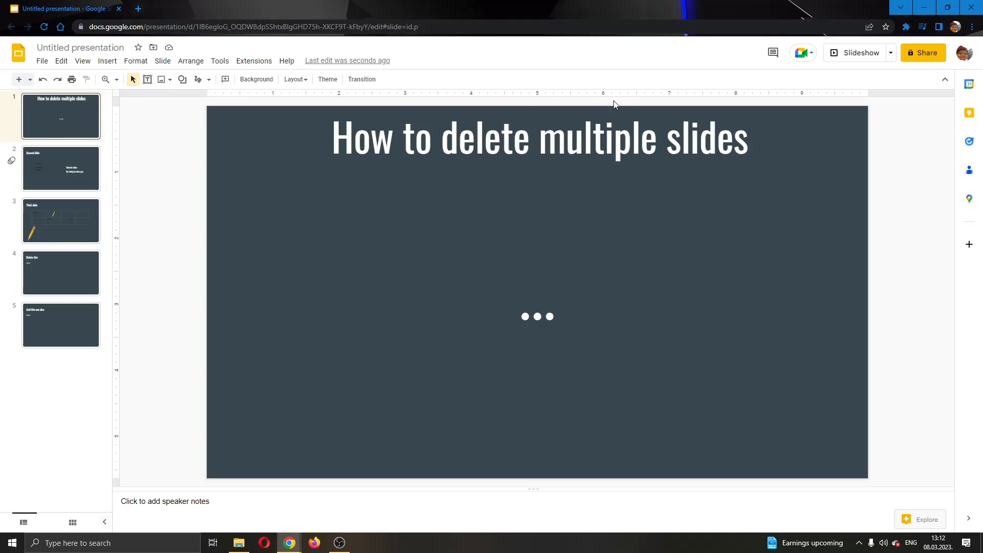
mouse_move(566, 164)
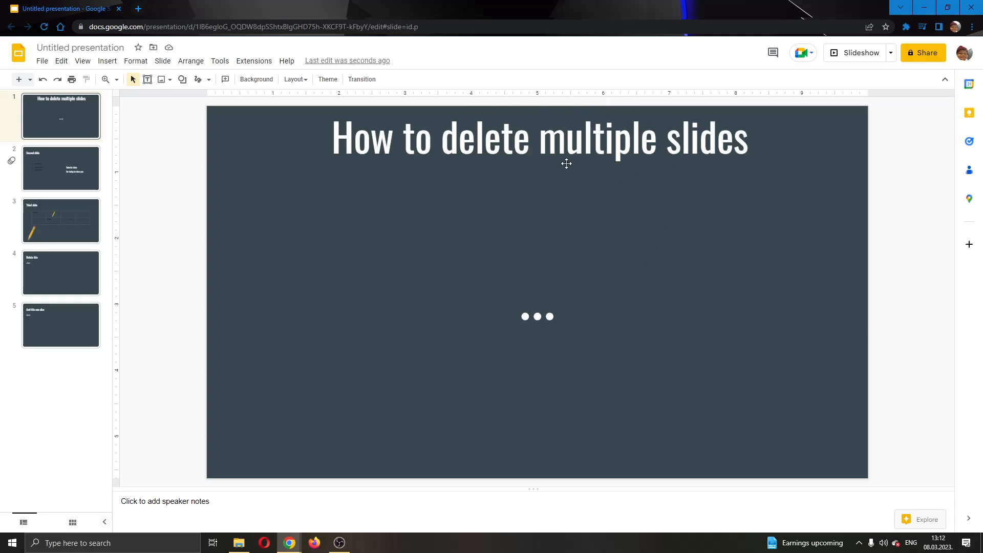
mouse_move(417, 181)
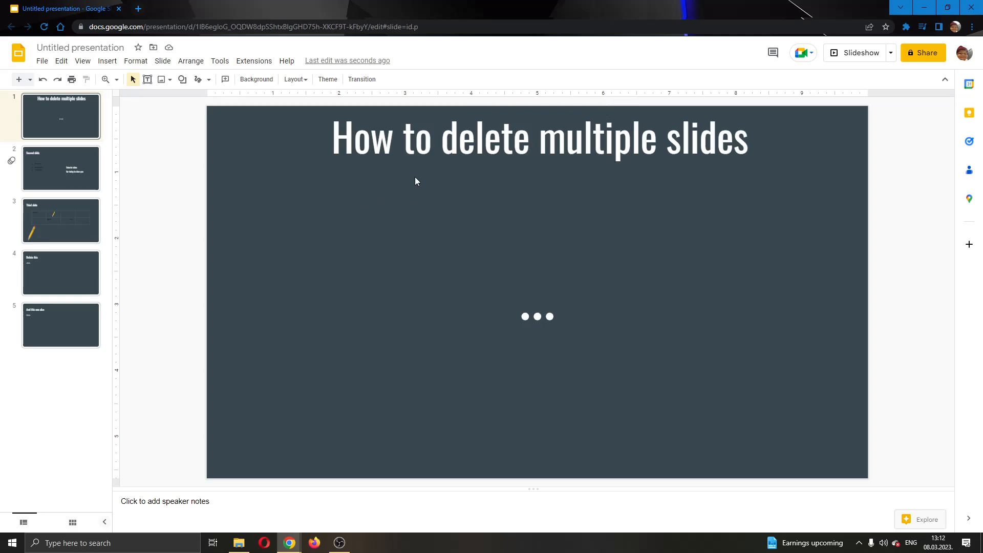
- Browse slides: Second slide, the Third slide with table and pencil image, then slide four
left_click(81, 47)
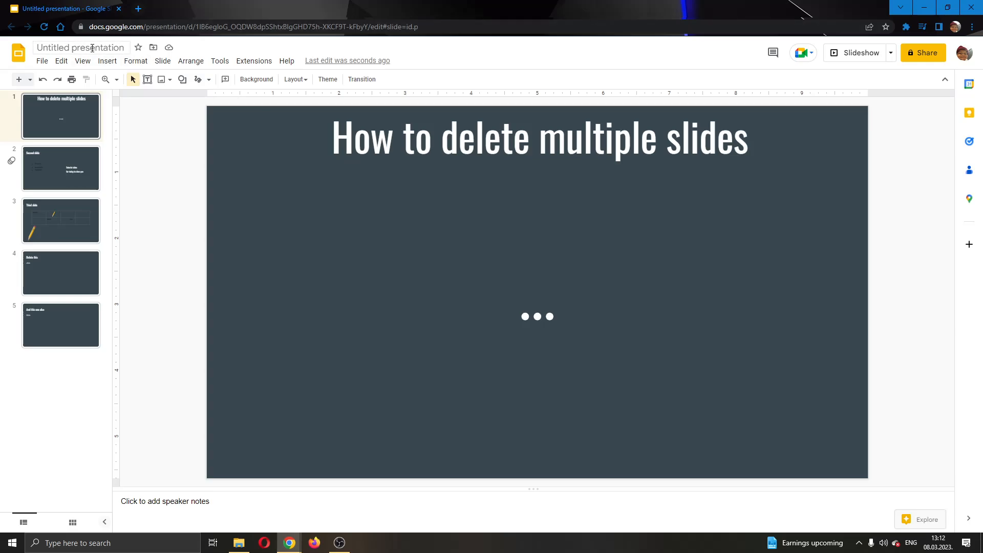
left_click(61, 116)
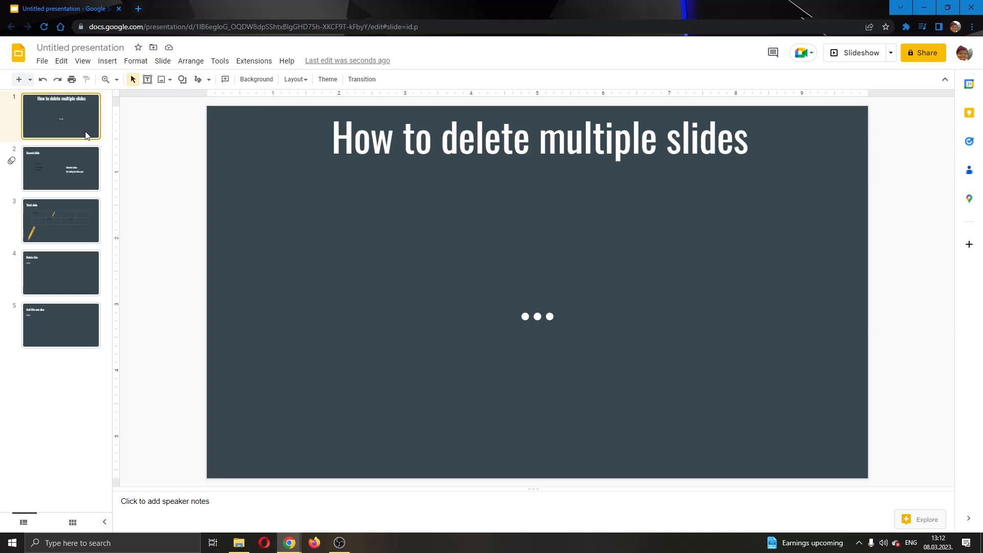
left_click(61, 168)
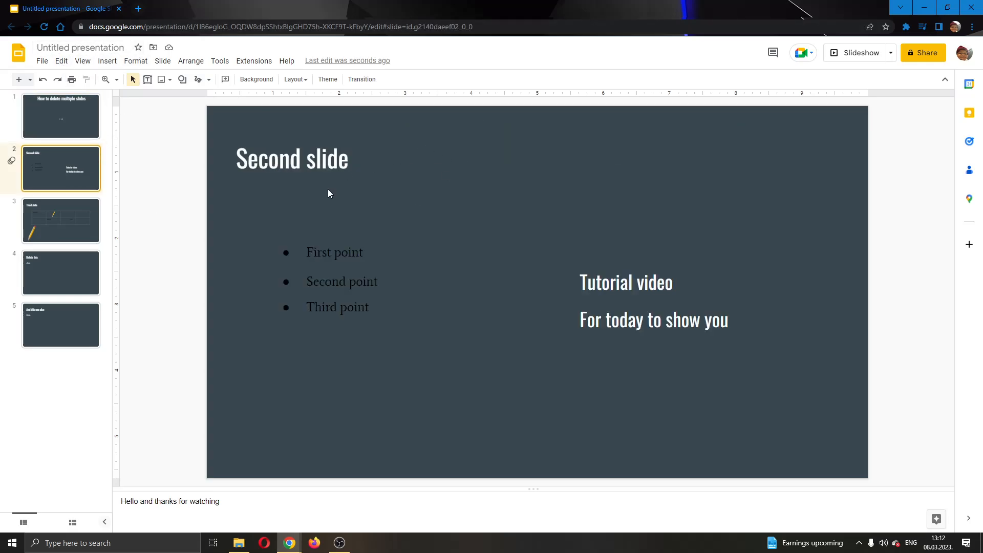
left_click(61, 220)
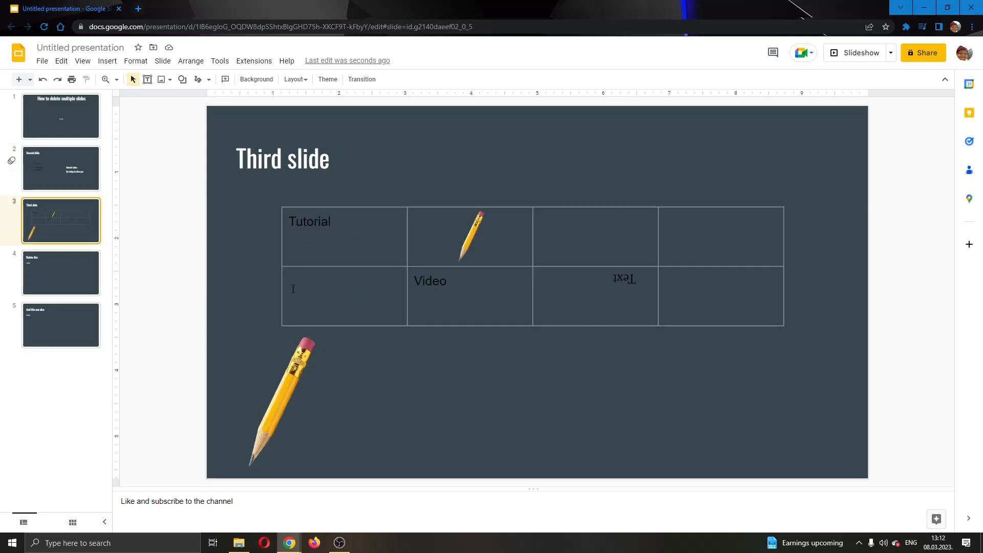
mouse_move(178, 279)
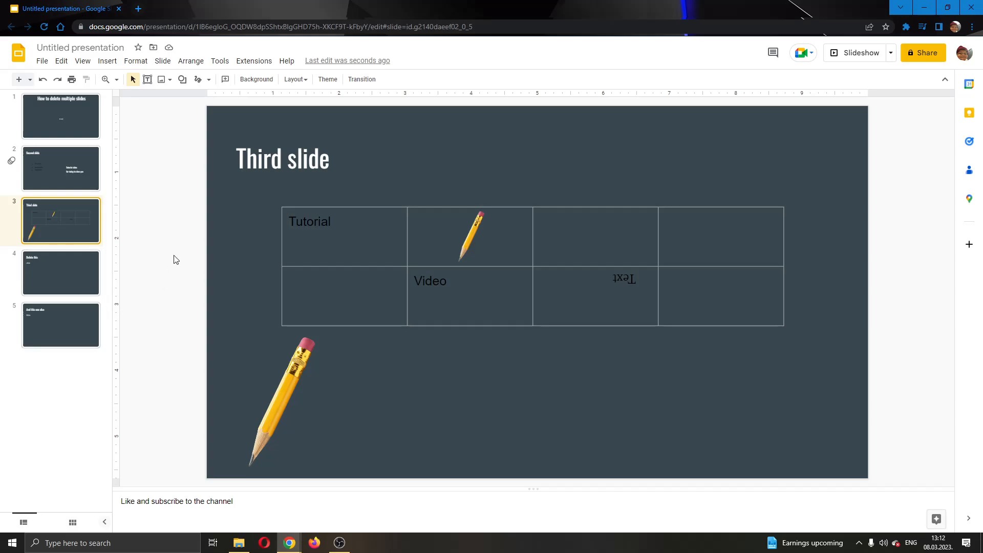
left_click(60, 273)
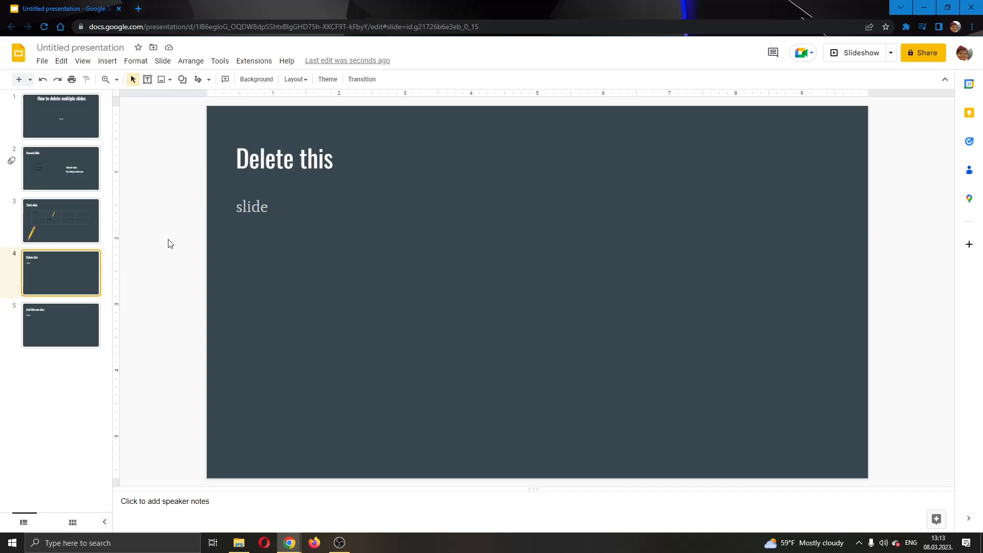
mouse_move(58, 279)
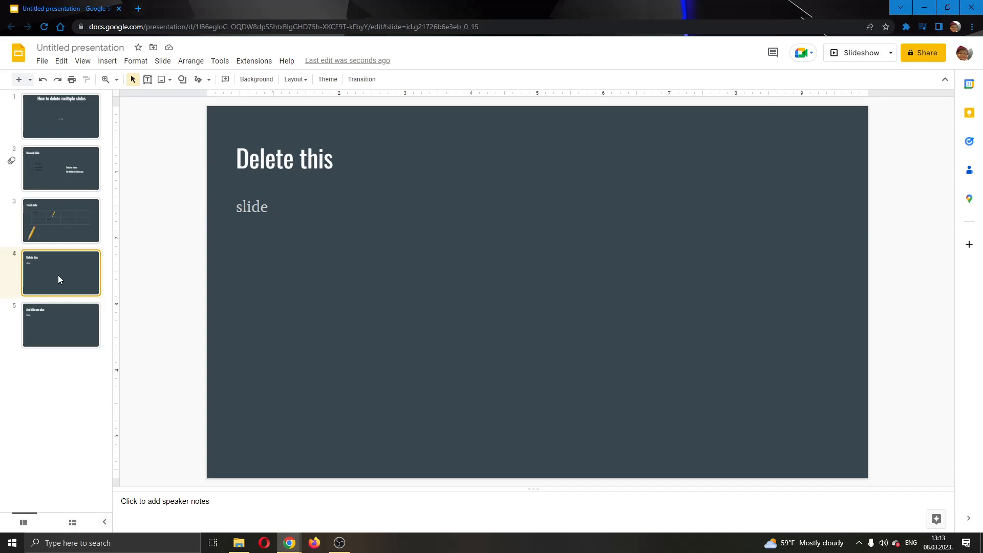
right_click(61, 273)
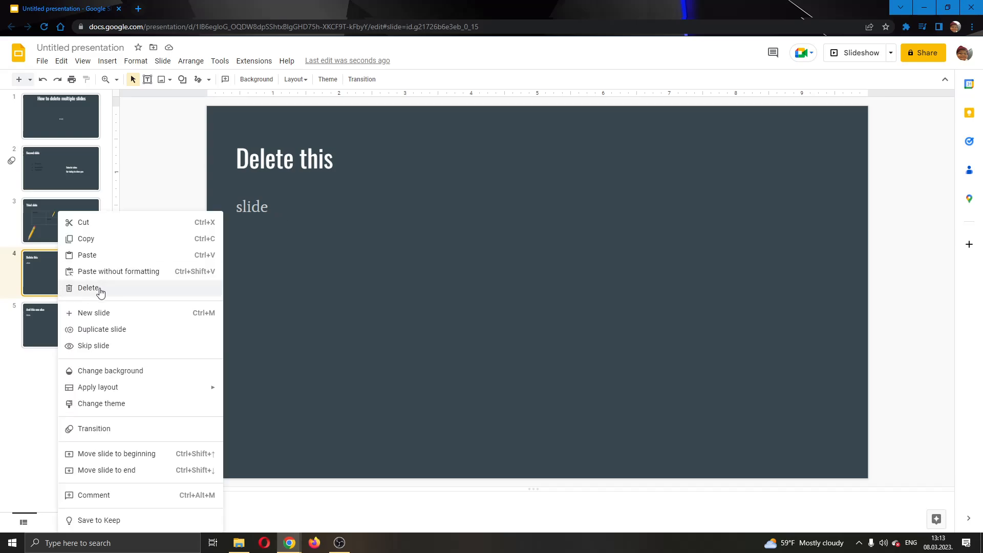
left_click(89, 288)
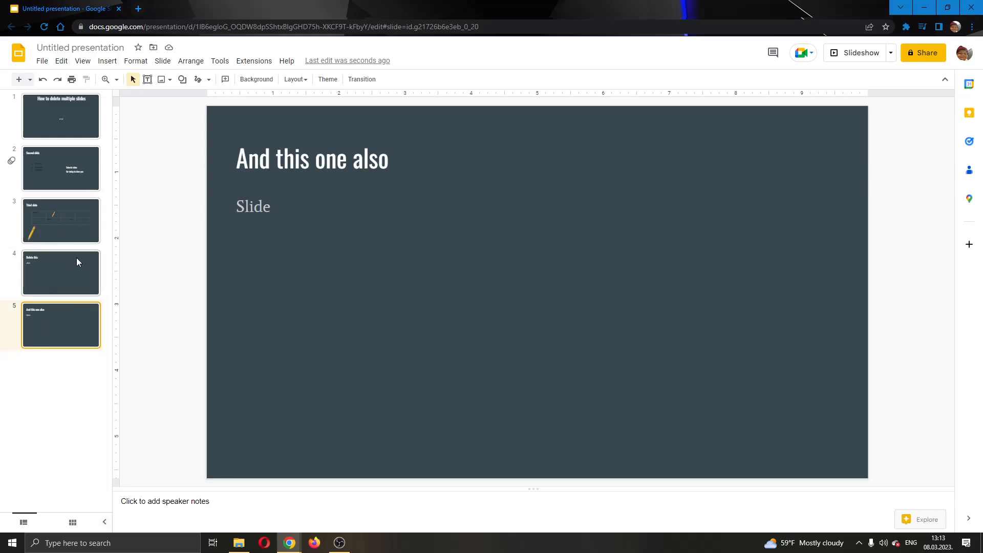
mouse_move(78, 269)
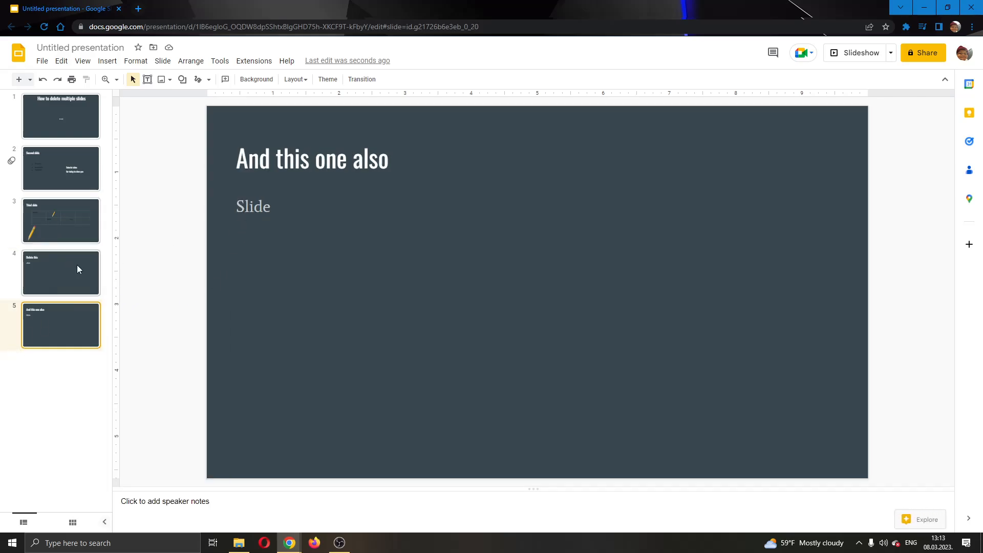
left_click(61, 272)
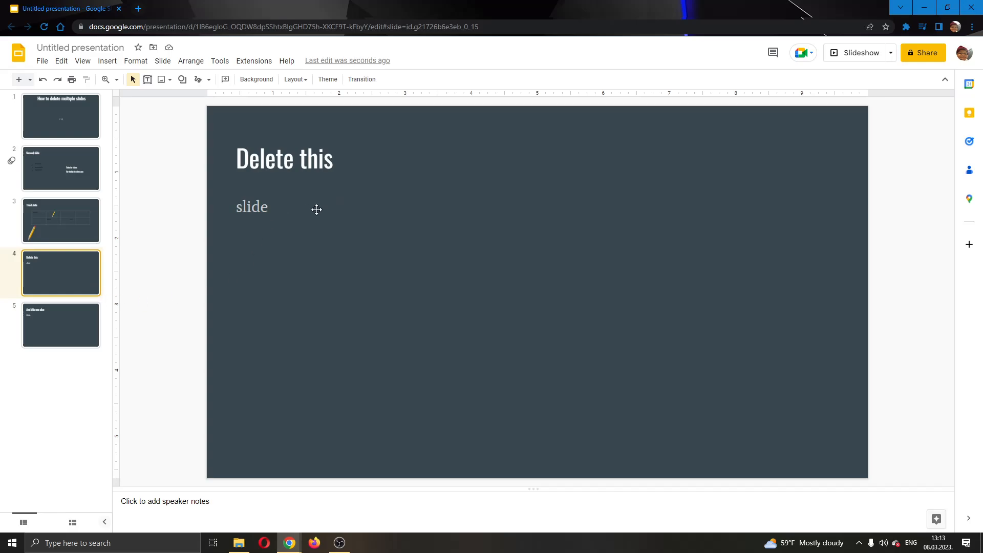
mouse_move(301, 217)
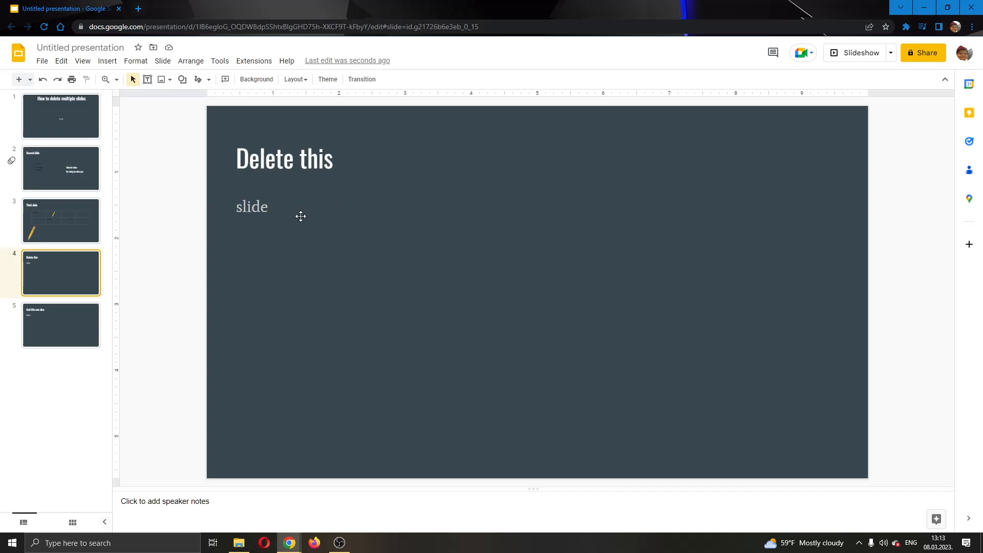
mouse_move(10, 279)
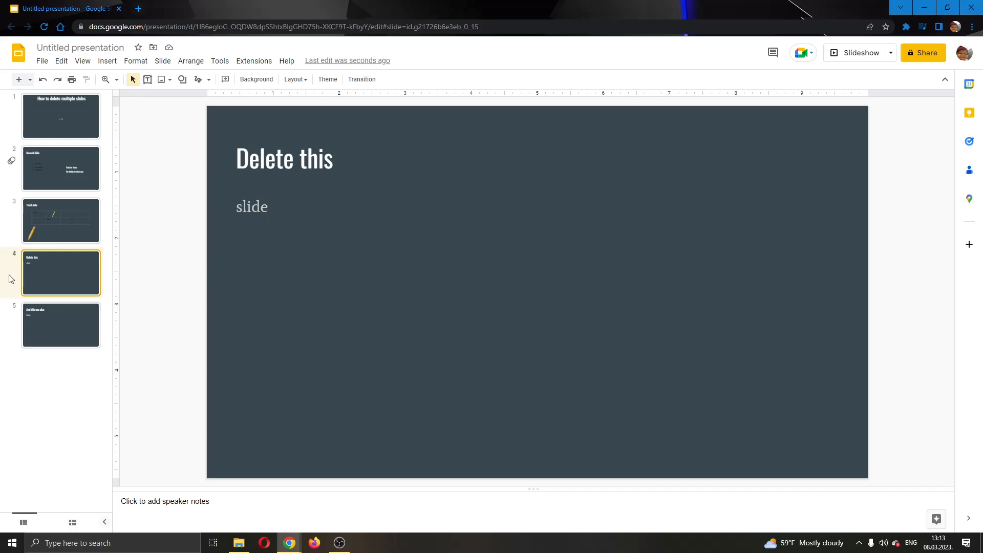
mouse_move(19, 282)
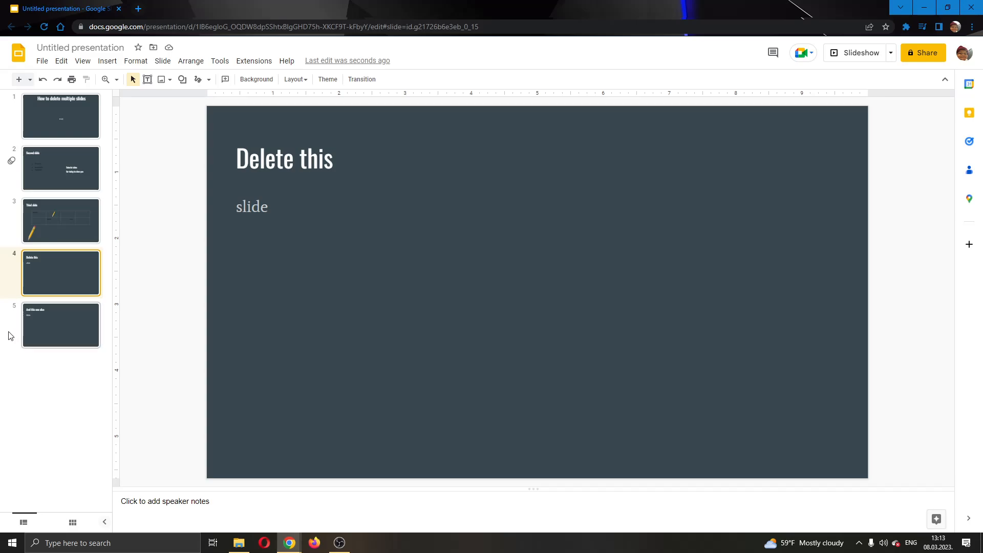
mouse_move(11, 342)
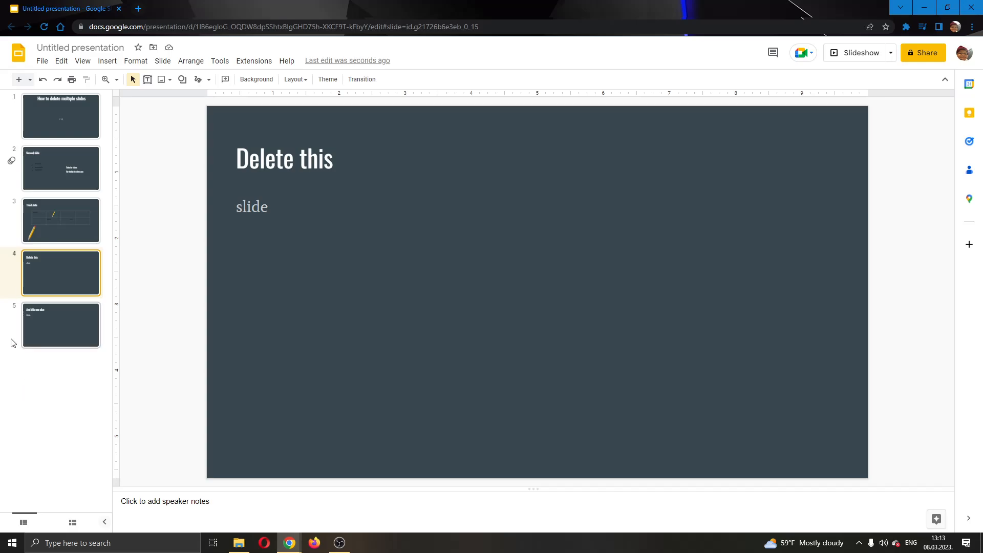
- Select slides 3, 4 and 5 together and delete them, leaving a two-slide deck
left_click(61, 220)
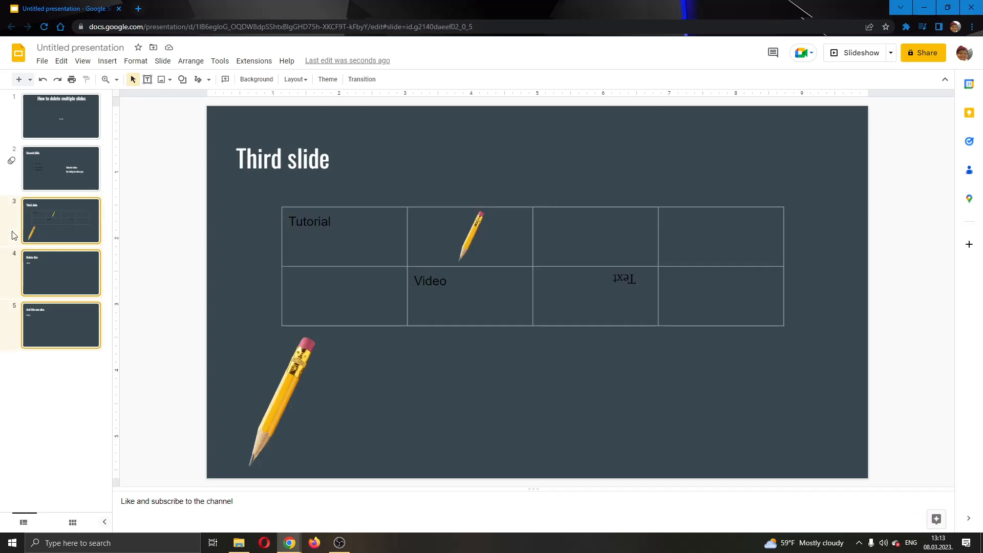
mouse_move(2, 256)
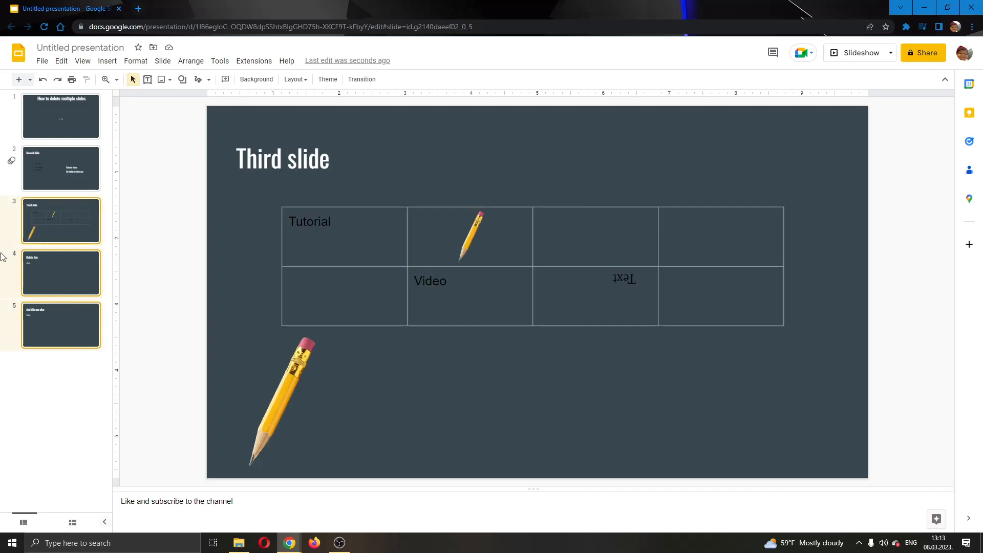
left_click(61, 324)
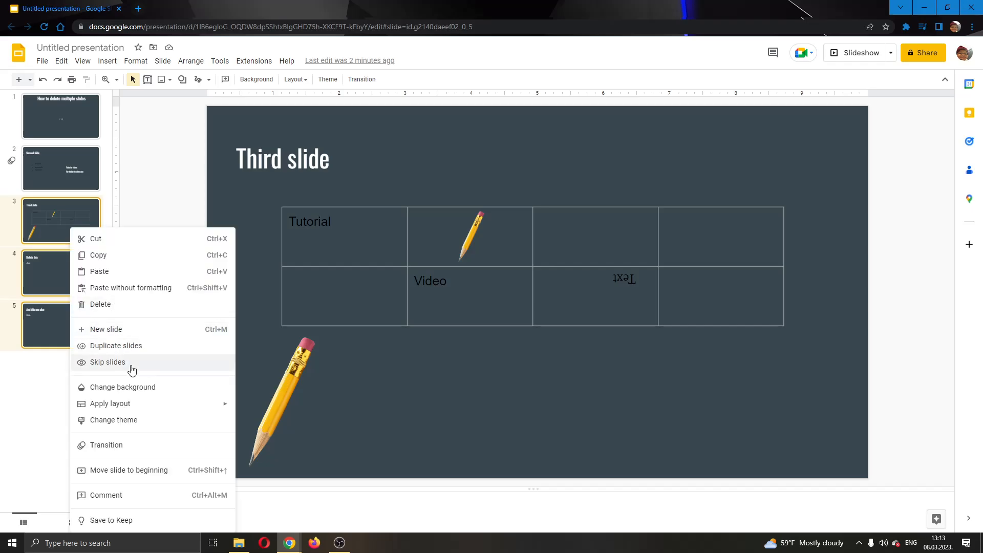
left_click(101, 304)
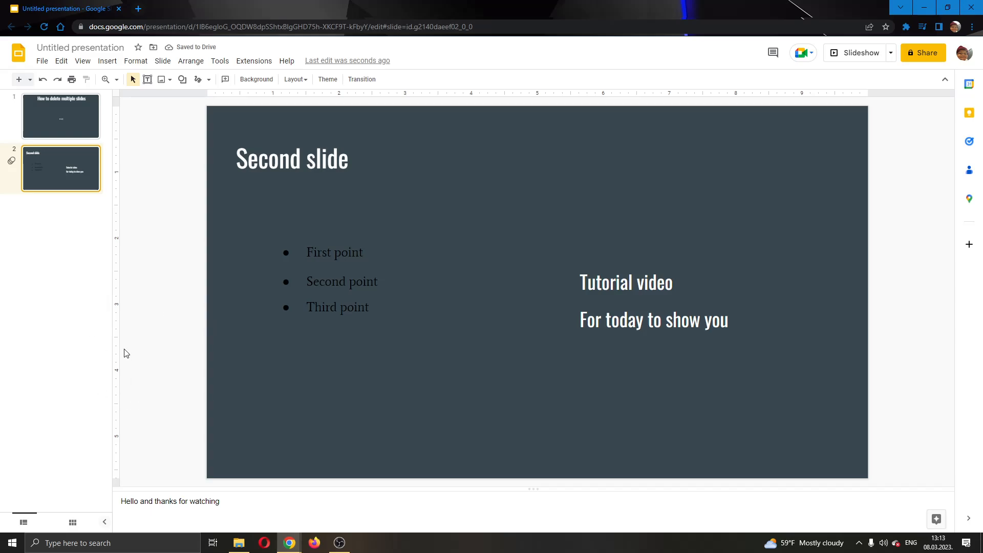
mouse_move(66, 359)
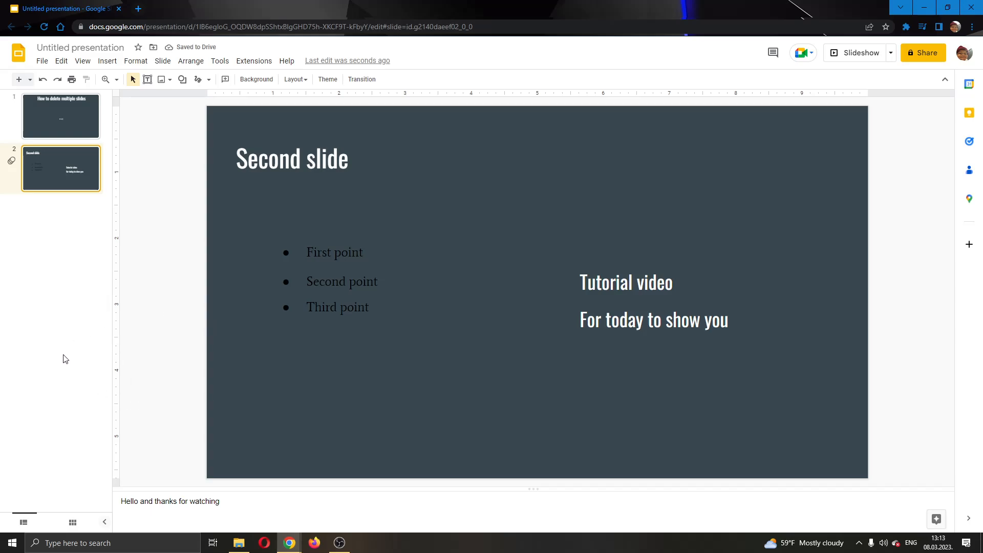
mouse_move(48, 319)
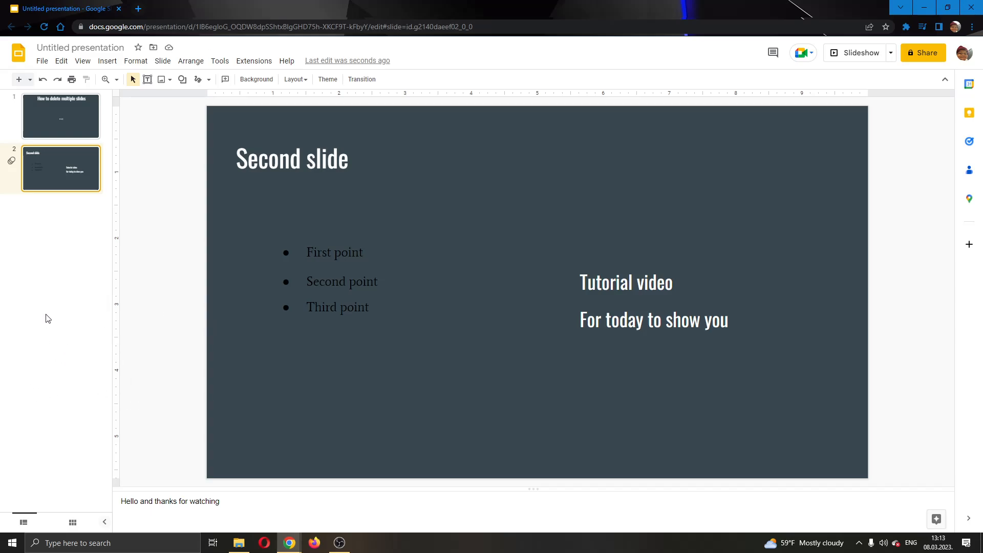